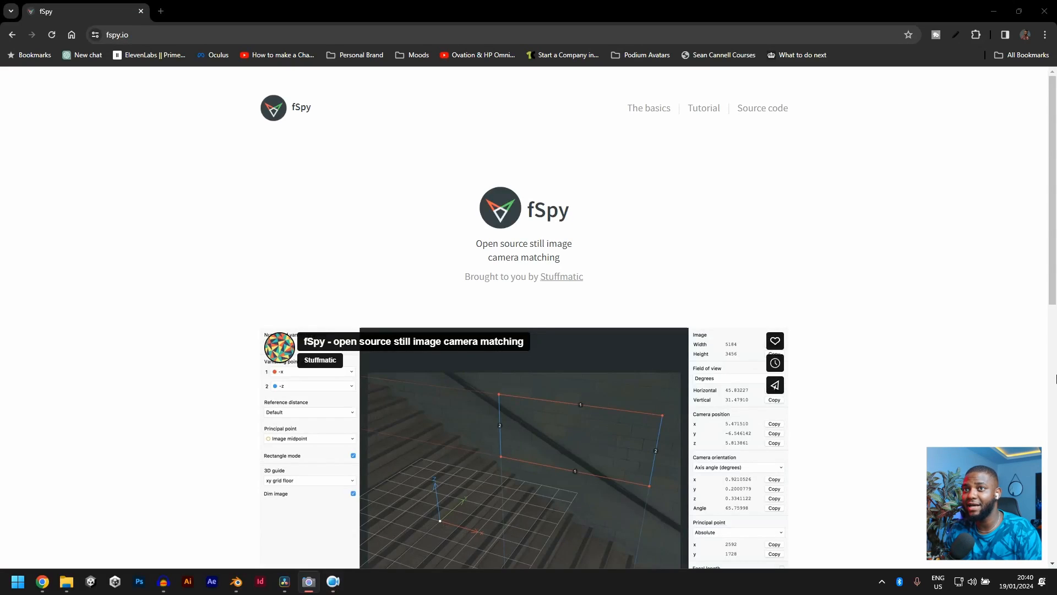
Follow the fSpy site's Download (Mac, Windows or Linux) link to its releases page.
scroll("down", 3)
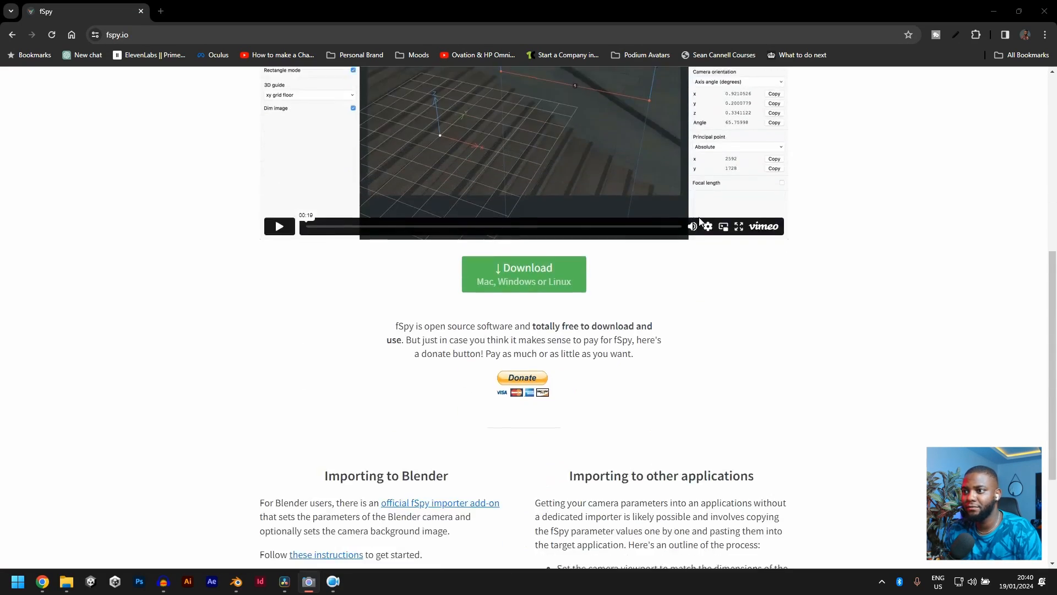
left_click(533, 265)
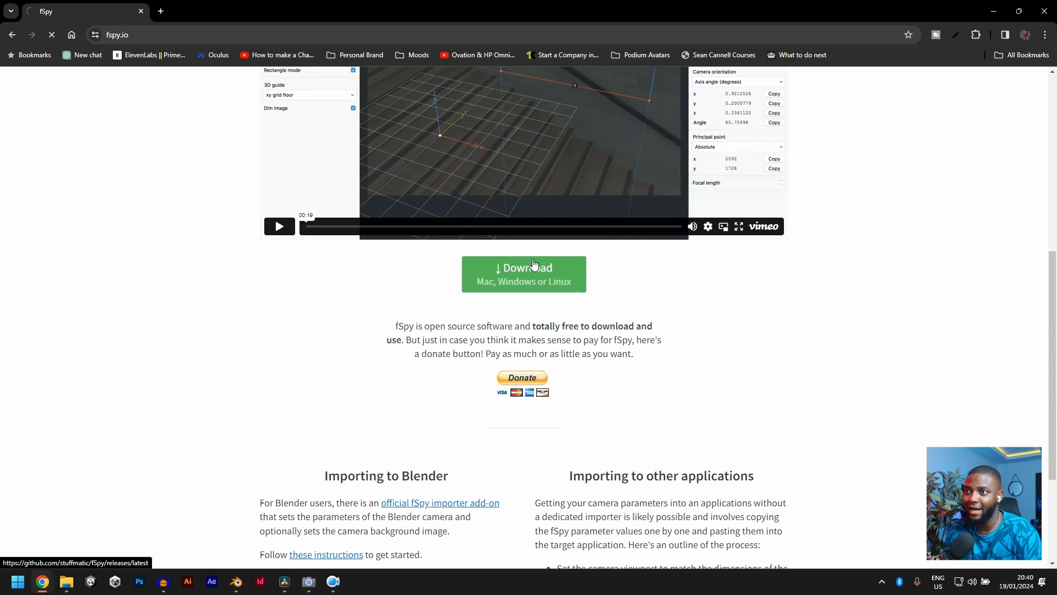
Download fspy-setup-1.0.3.exe from the release assets and confirm it shows Done.
left_click(524, 273)
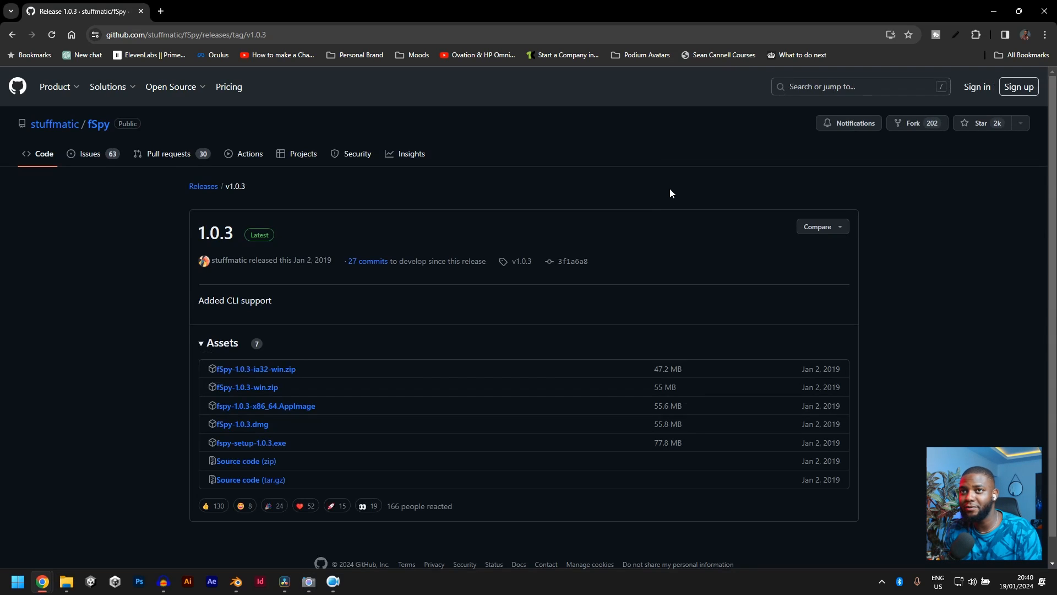
mouse_move(228, 453)
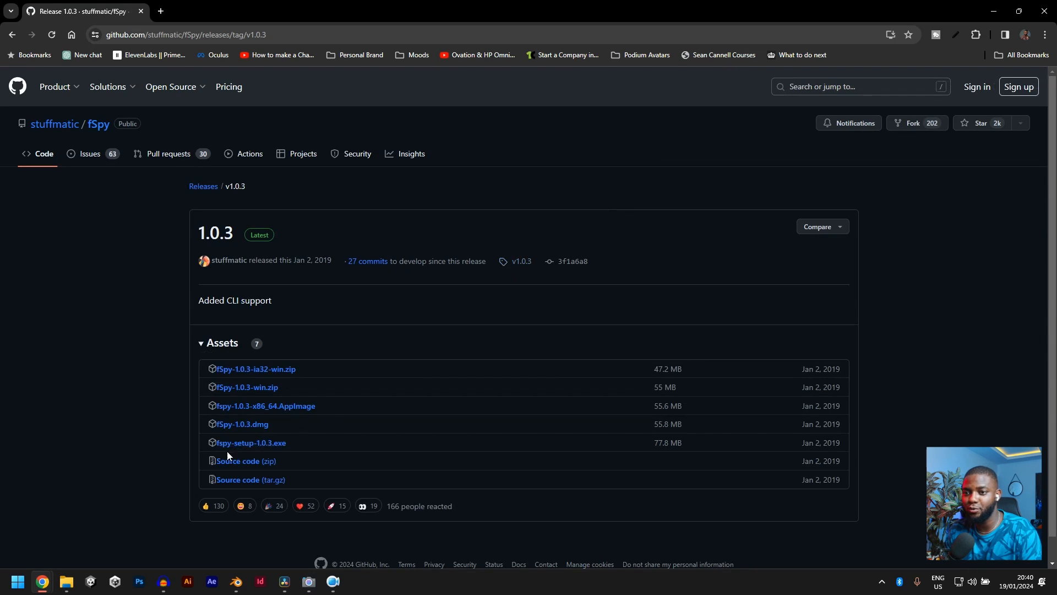
mouse_move(281, 452)
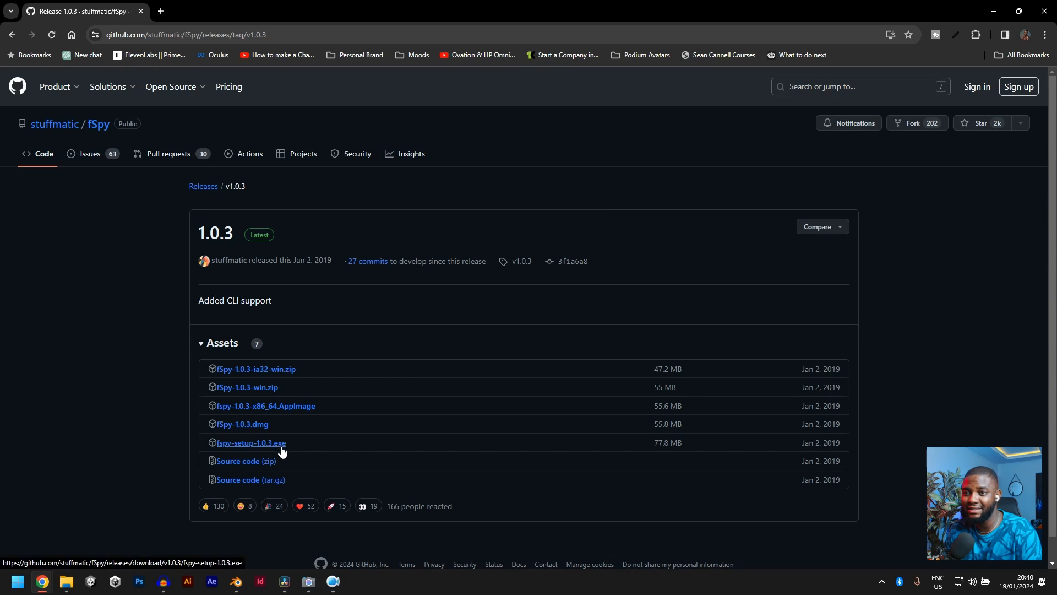
left_click(251, 443)
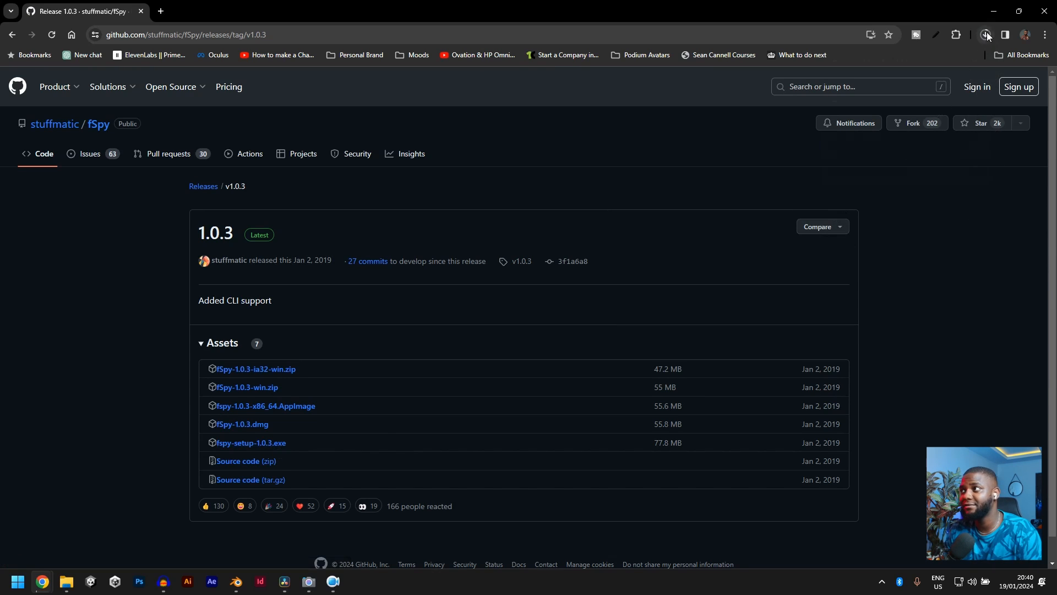
left_click(985, 34)
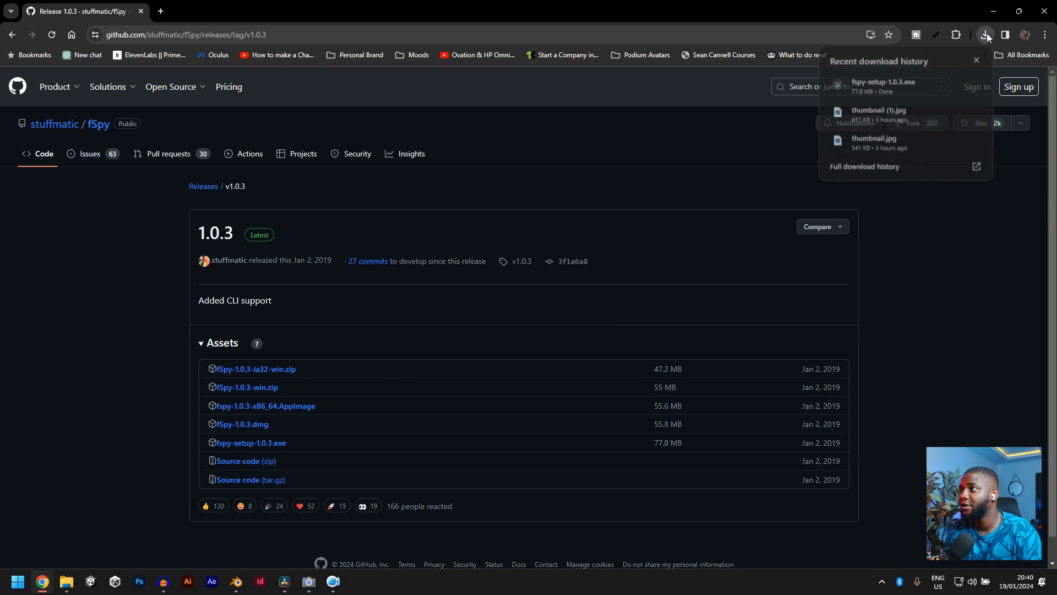
left_click(985, 34)
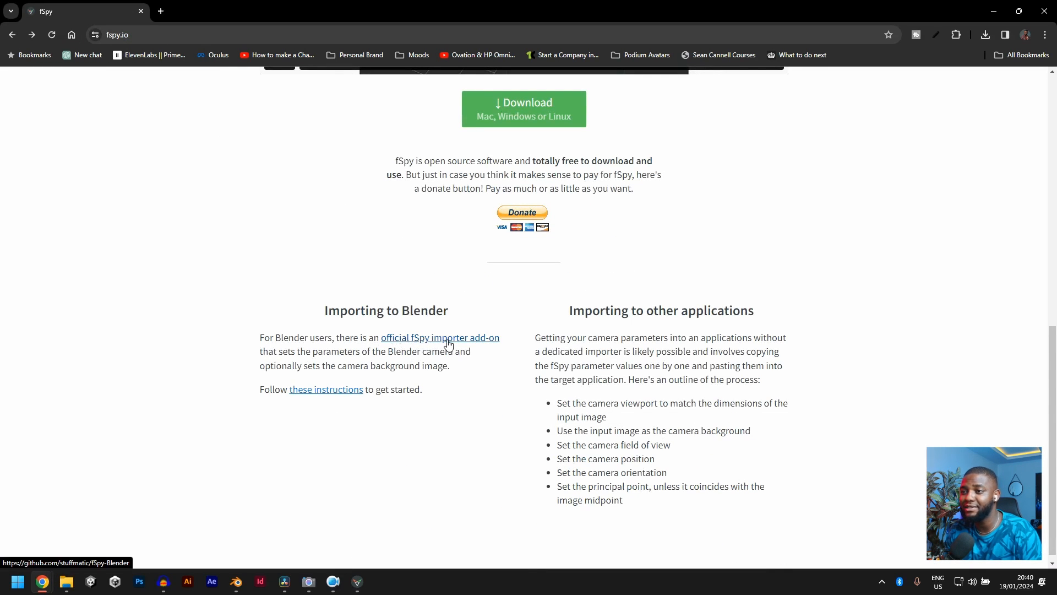
Follow the 'official fSpy importer add-on' link to the fSpy-Blender GitHub repository.
left_click(440, 338)
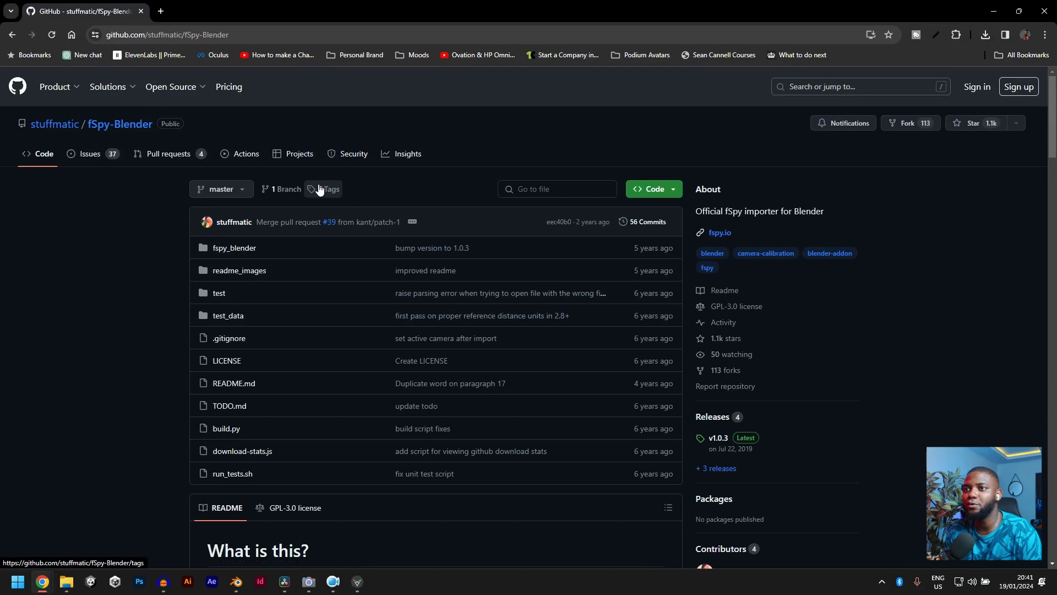
From the repository's Tags, reach the v1.0.3 release listing fSpy-Blender-1.0.3.zip.
left_click(331, 189)
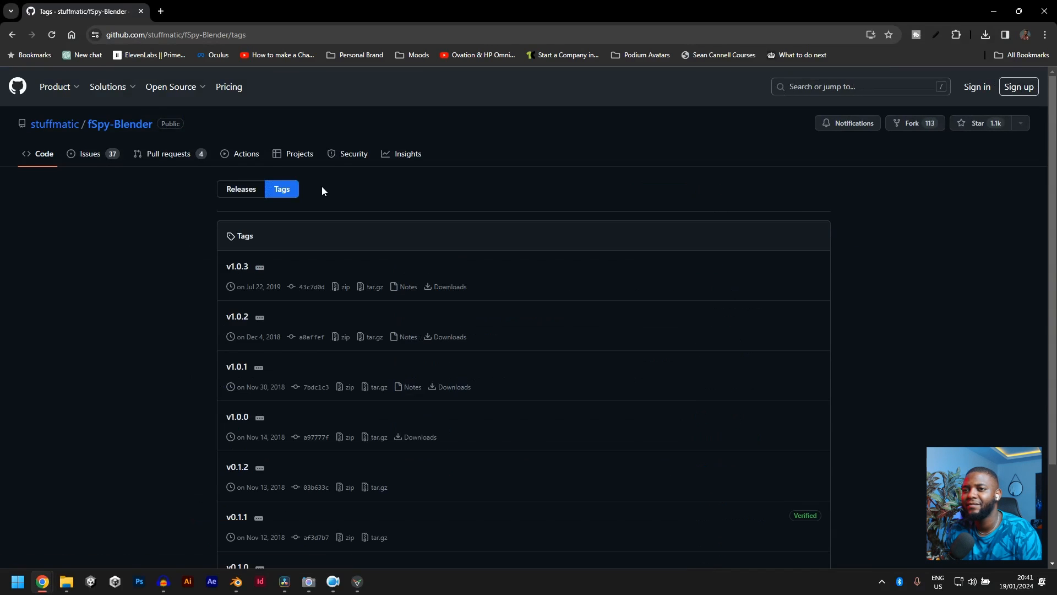
mouse_move(236, 272)
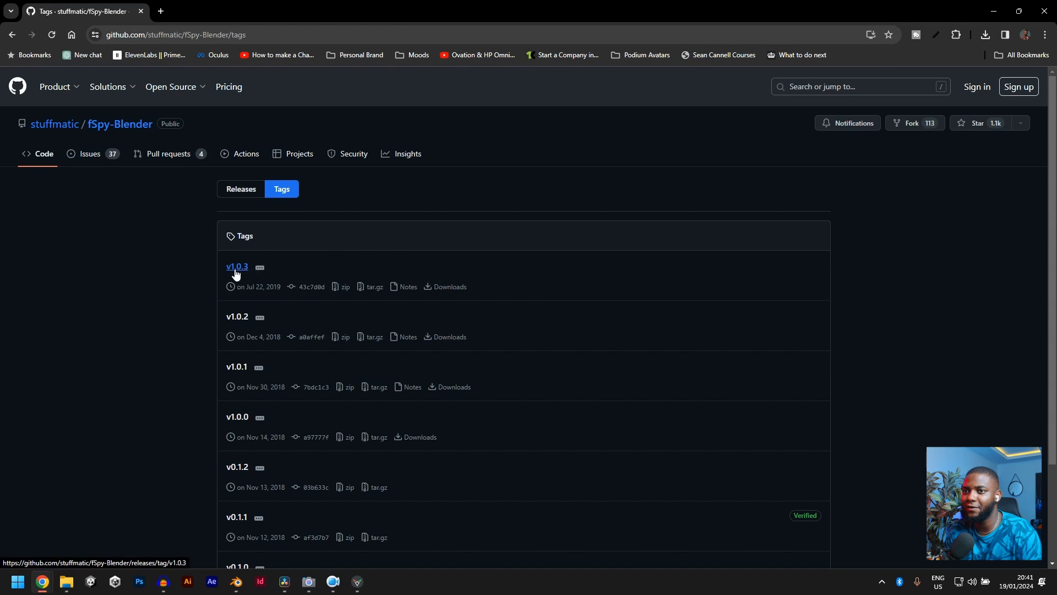
left_click(236, 266)
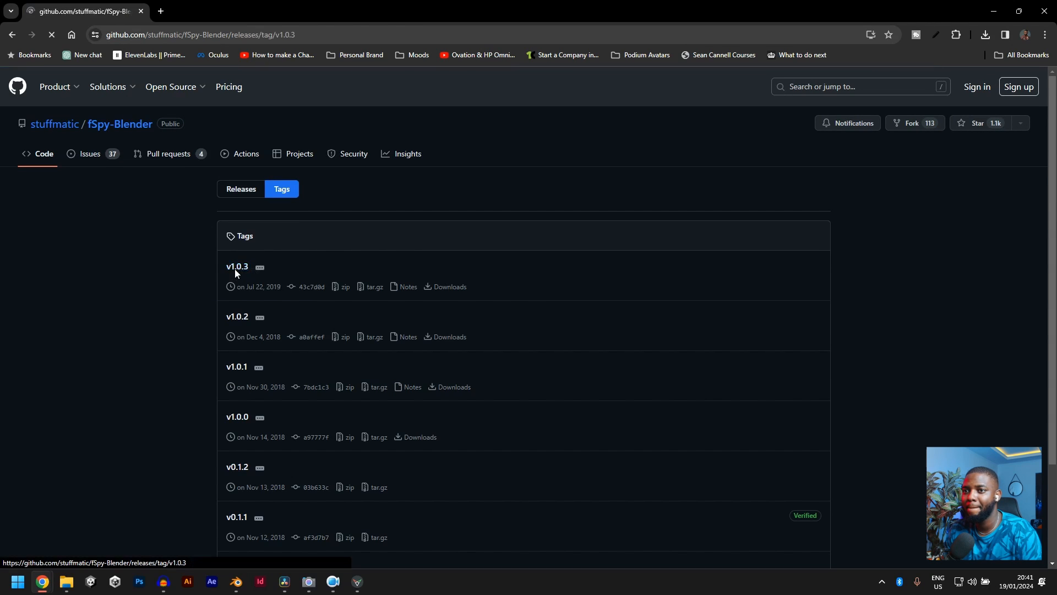
left_click(237, 267)
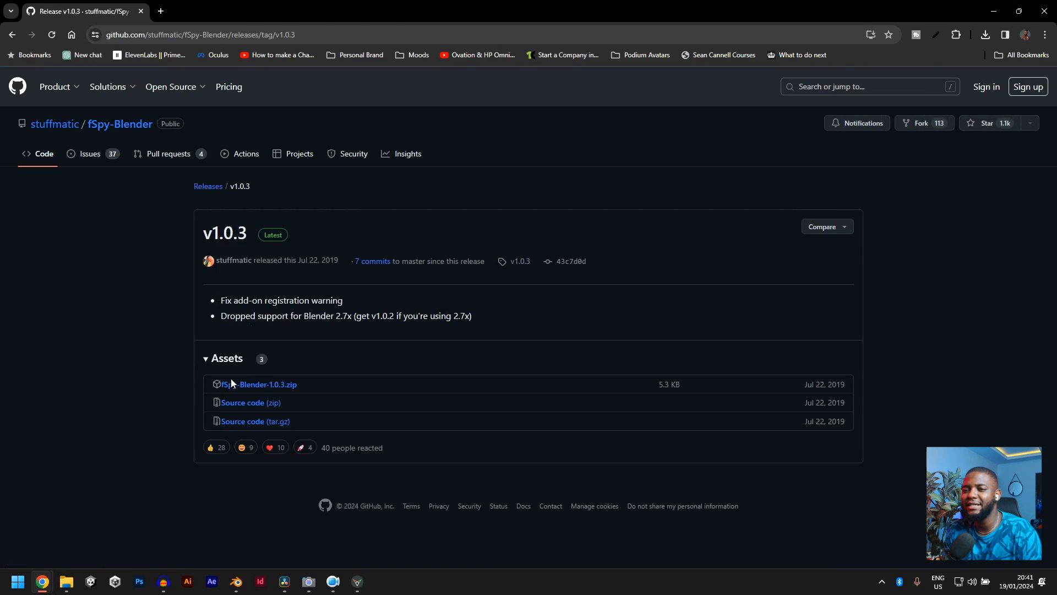